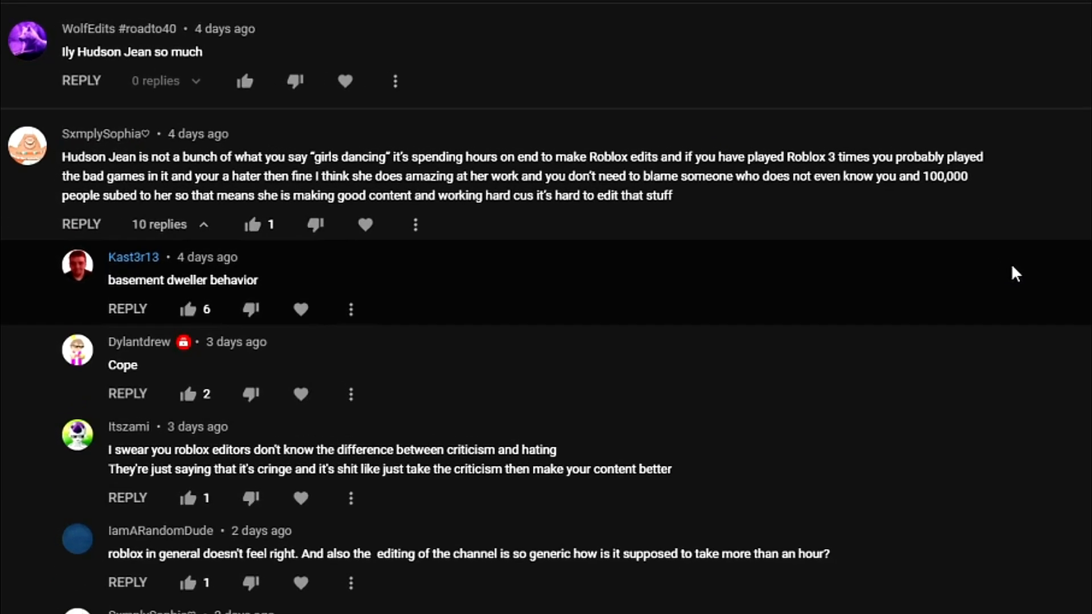
scroll("down", 3)
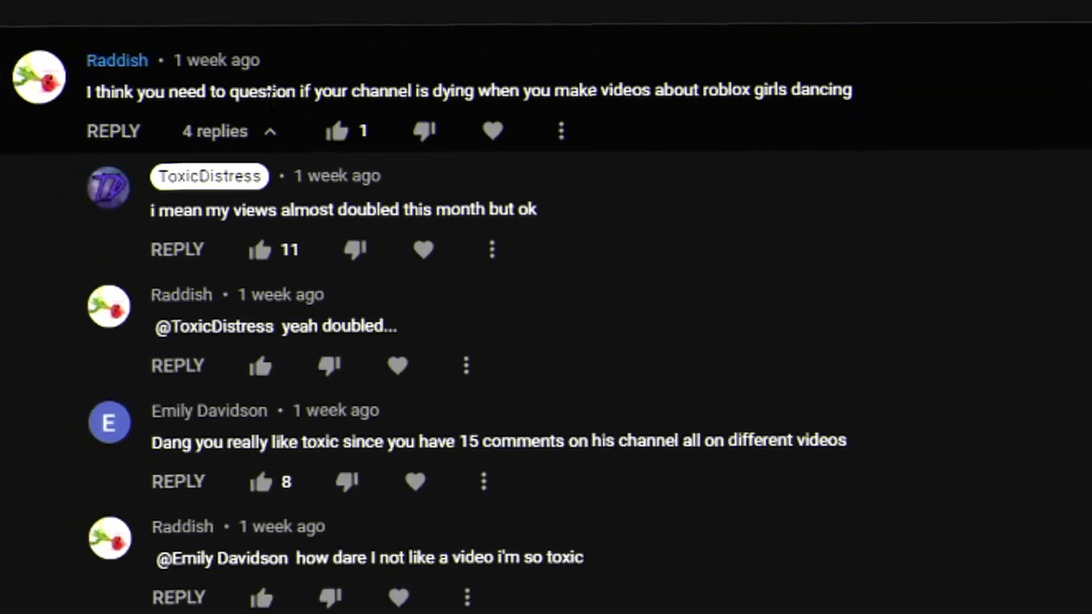
scroll("up", 3)
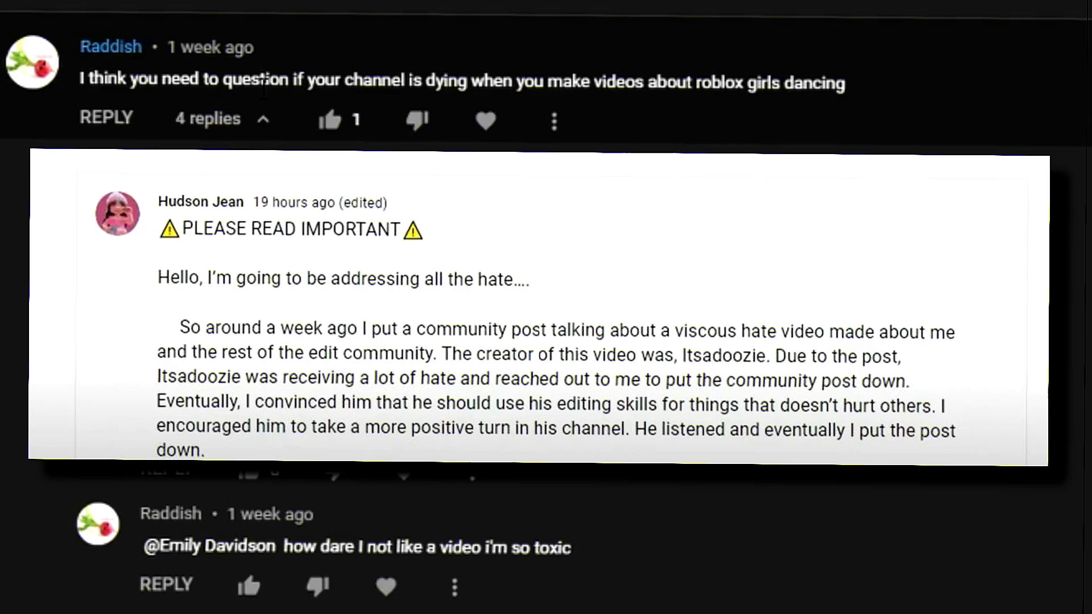
scroll("up", 3)
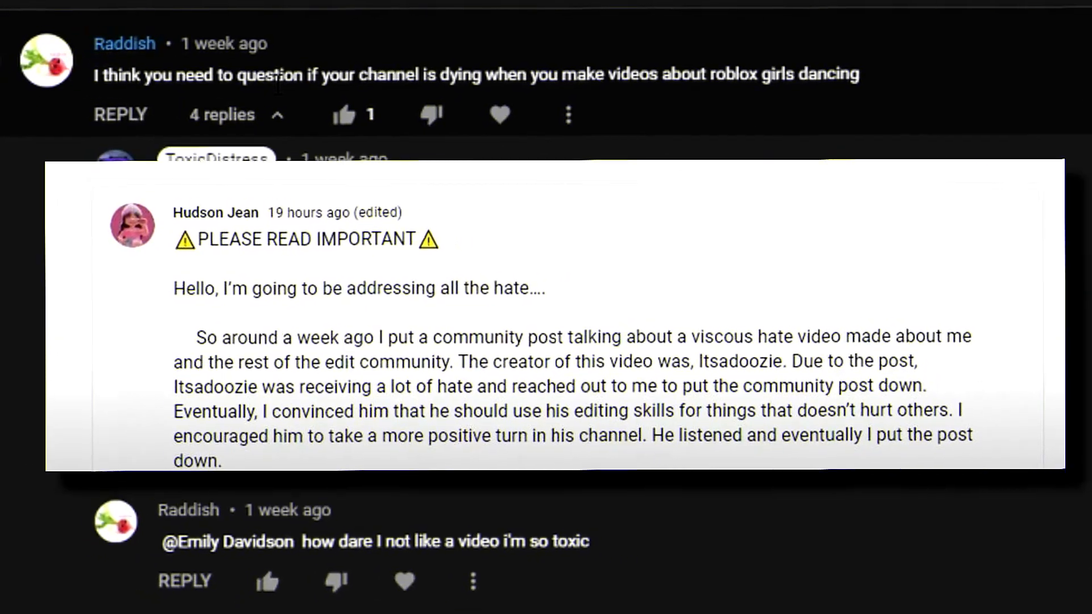
scroll("down", 3)
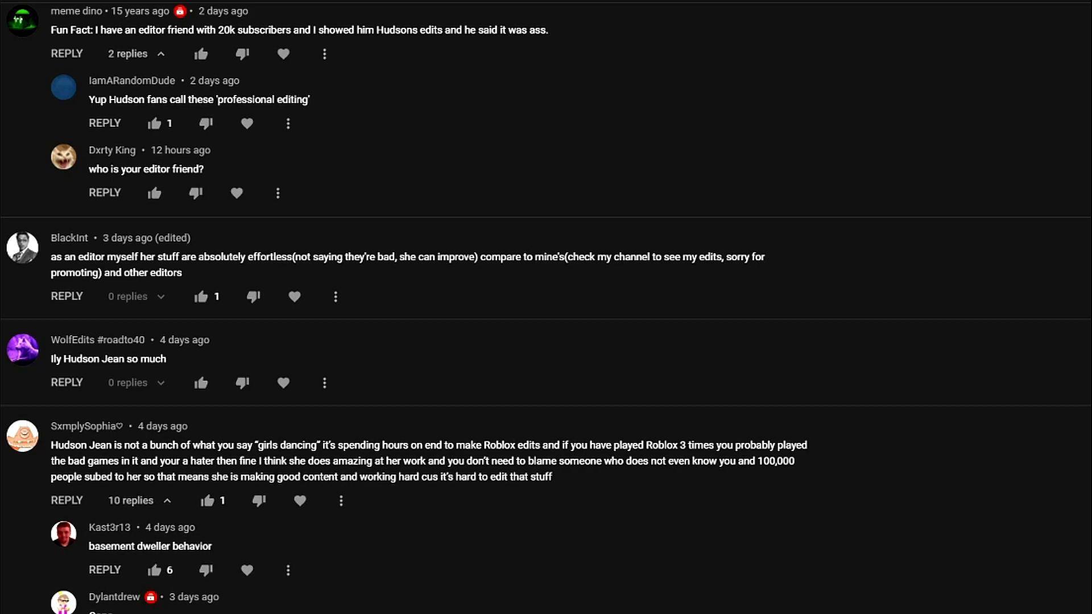
scroll("down", 3)
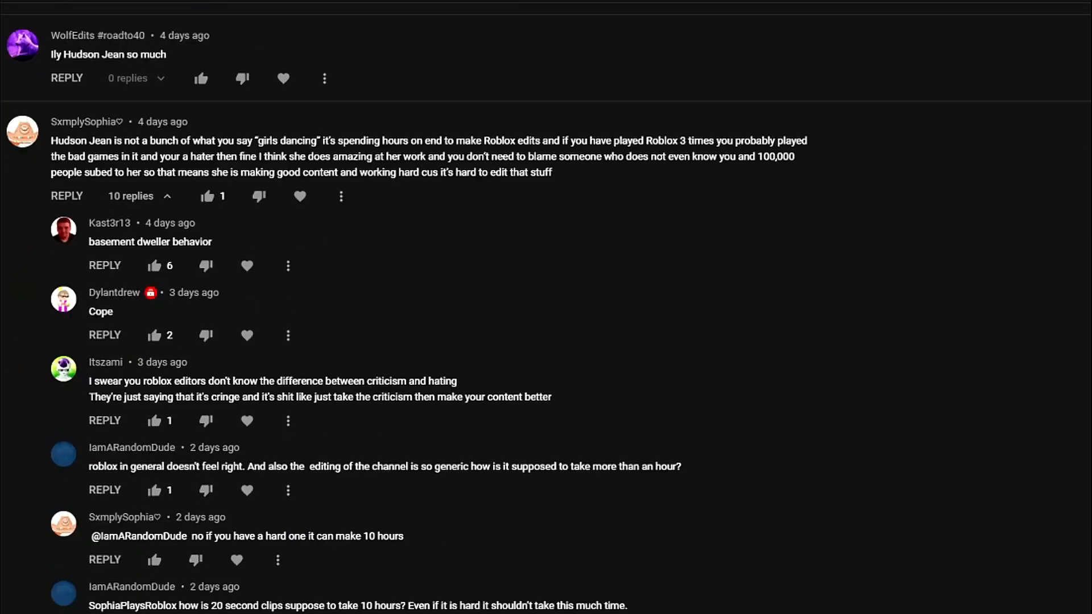
scroll("up", 3)
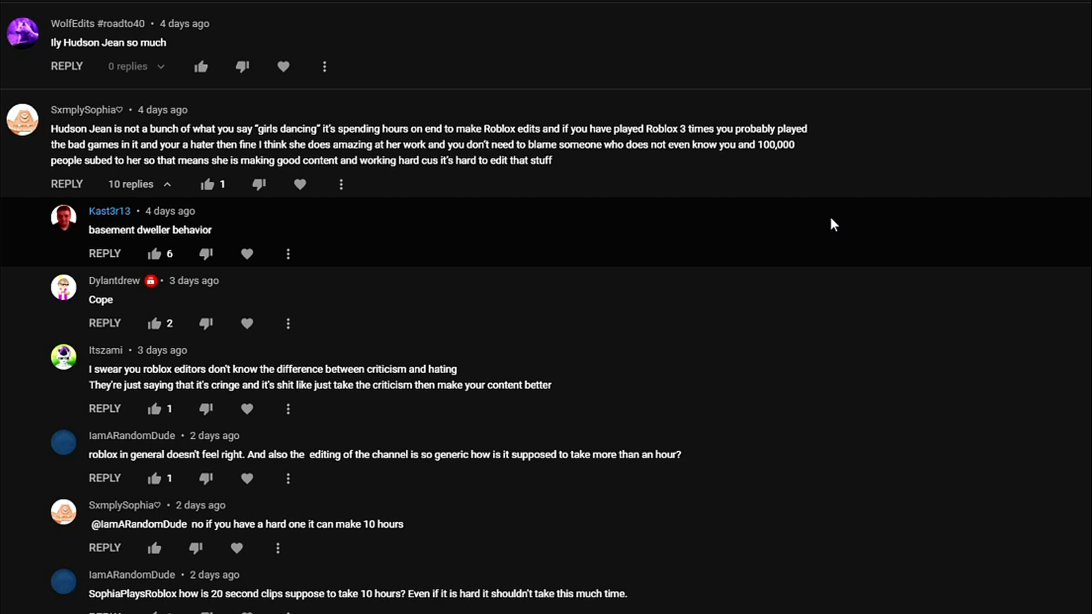
scroll("down", 3)
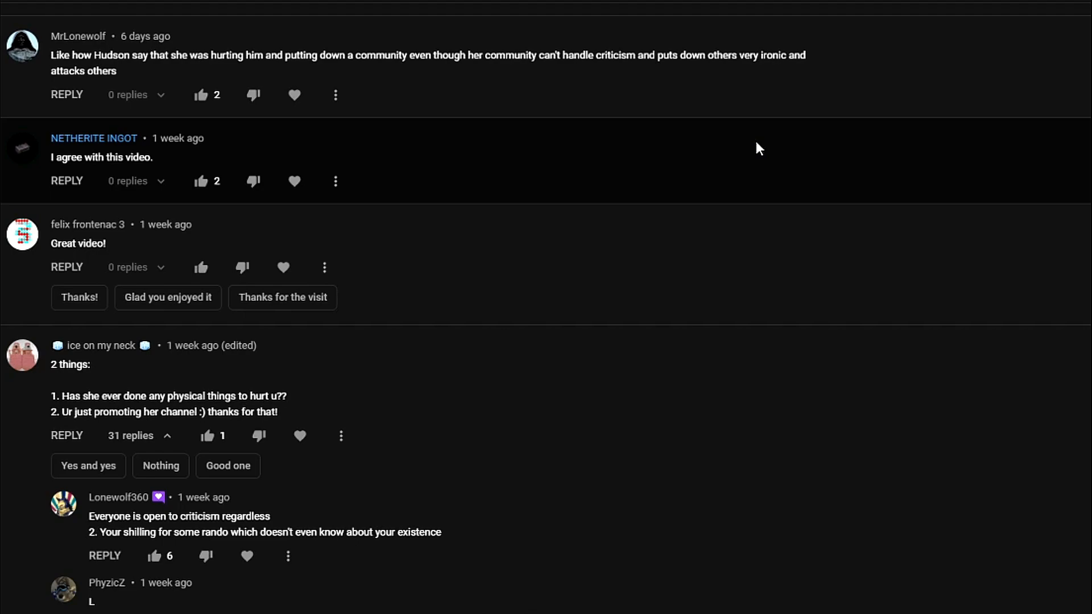
scroll("down", 3)
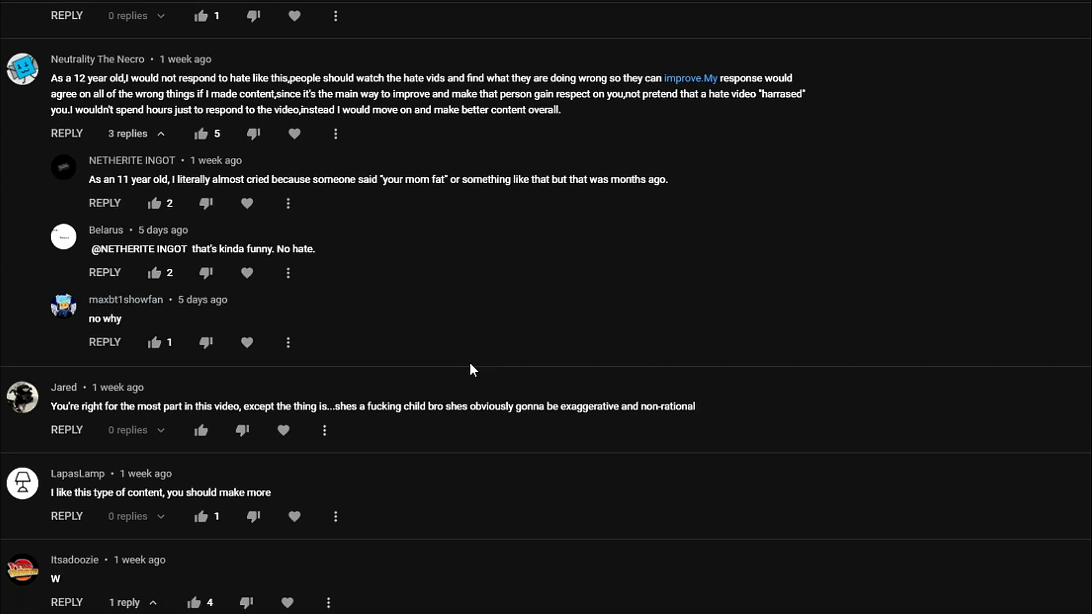
scroll("up", 3)
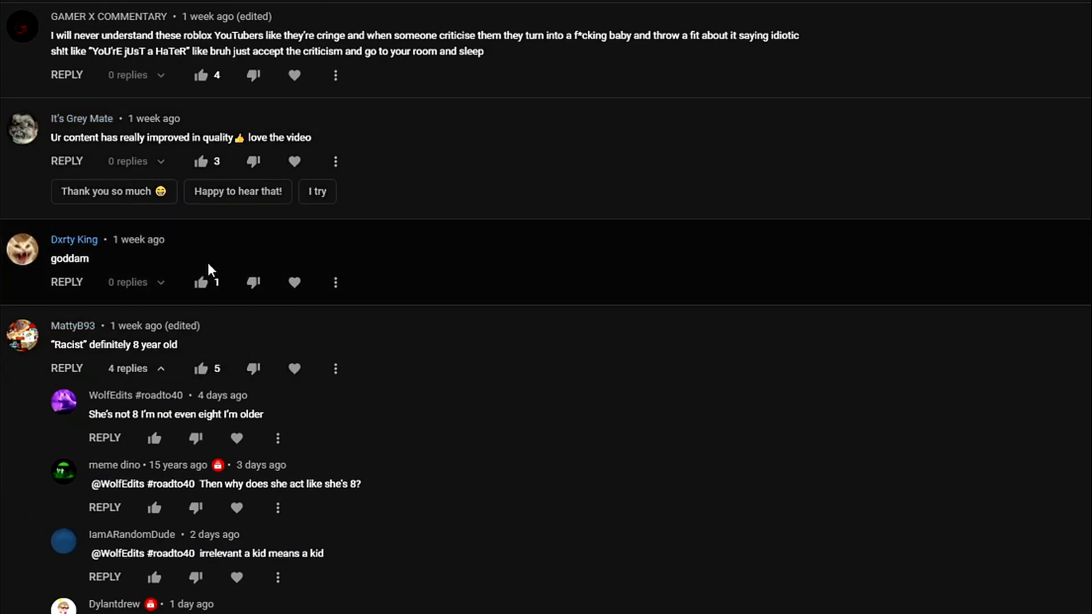
scroll("down", 3)
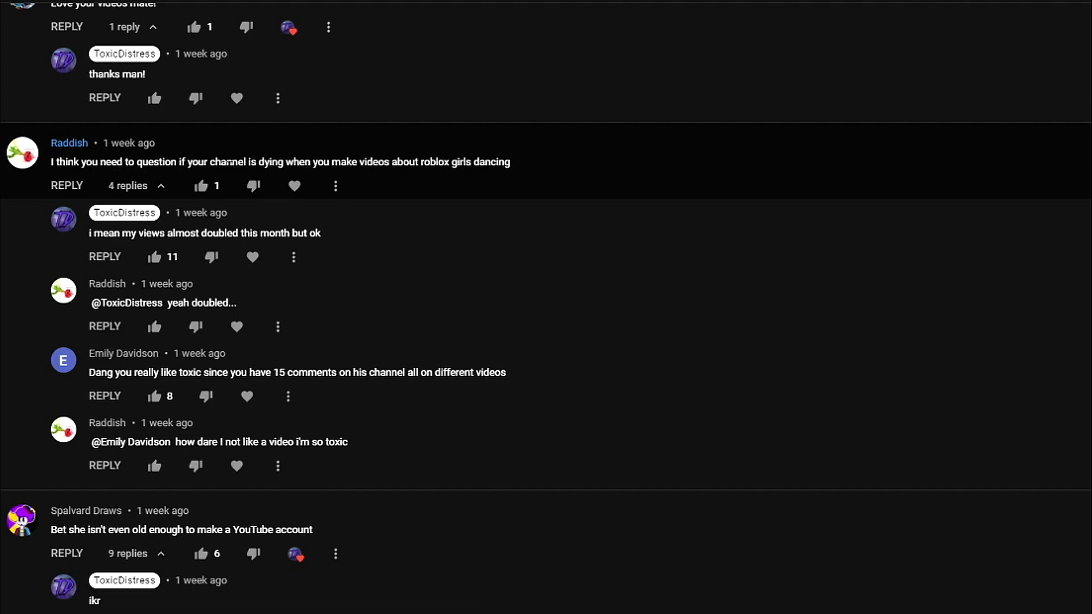
mouse_move(519, 177)
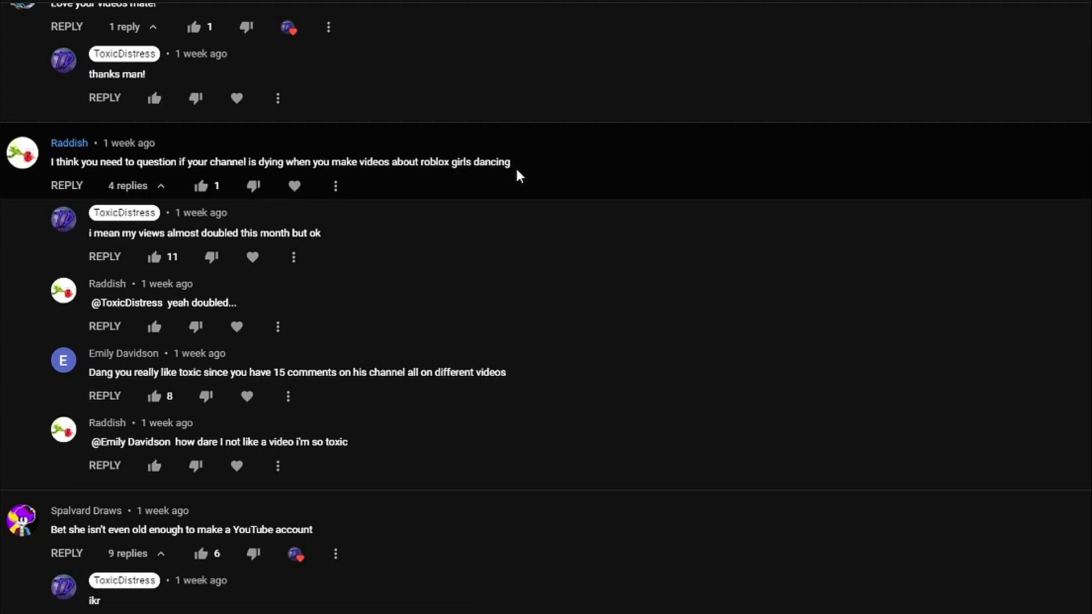